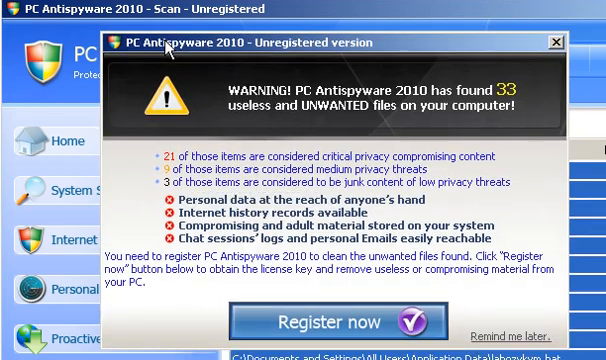
- Dismiss the rogue's fake 33-files warning and its Proactive Defense prompt without registering
{"action": "left_click", "coordinate": [550, 44]}
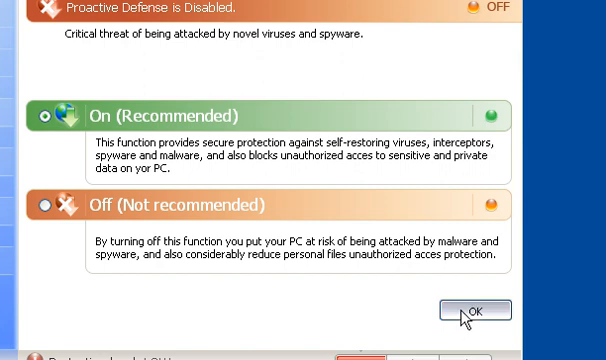
{"action": "left_click", "coordinate": [468, 312]}
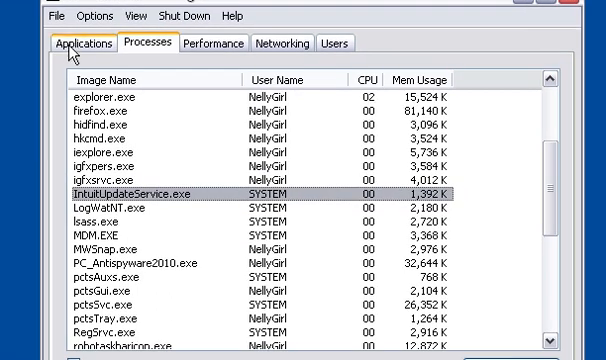
{"action": "left_click", "coordinate": [74, 44]}
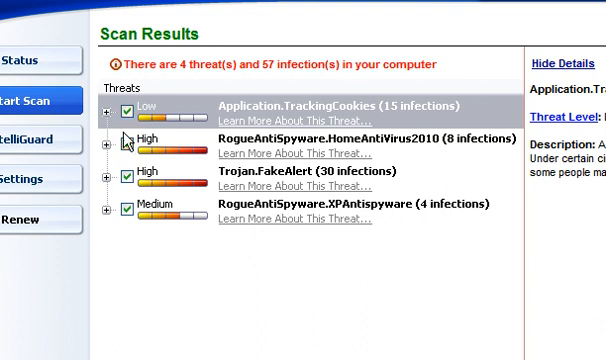
{"action": "mouse_move", "coordinate": [112, 152]}
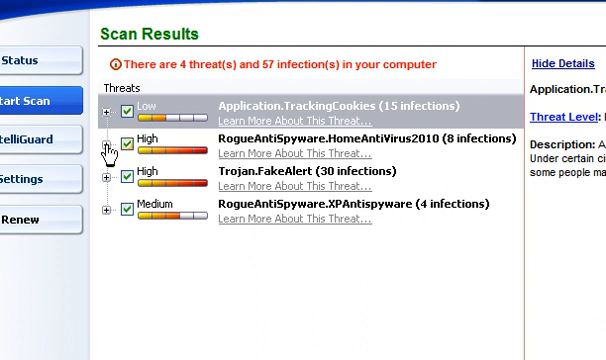
- Tick RogueAntiSpyware.HomeAntiVirus2010 for fixing and expand RogueAntiSpyware.XPAntispyware's registry entries
{"action": "left_click", "coordinate": [108, 178]}
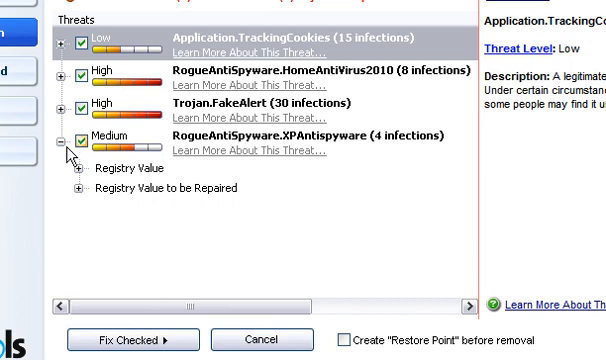
{"action": "left_click", "coordinate": [64, 136]}
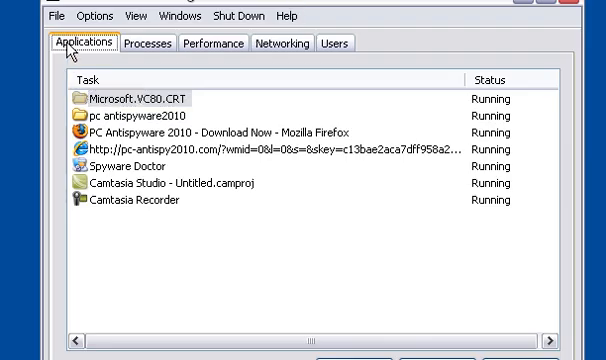
- End the PC_Antispyware2010.exe process from Task Manager's Processes list
{"action": "left_click", "coordinate": [156, 44]}
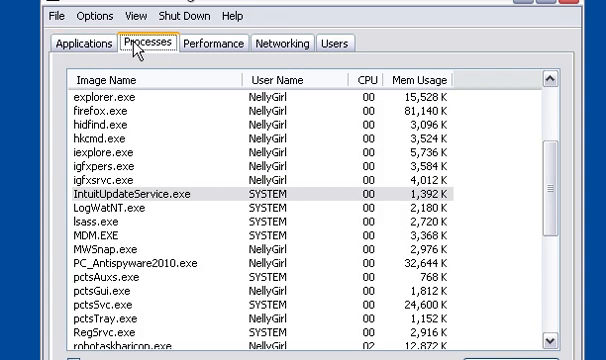
{"action": "left_click", "coordinate": [84, 80]}
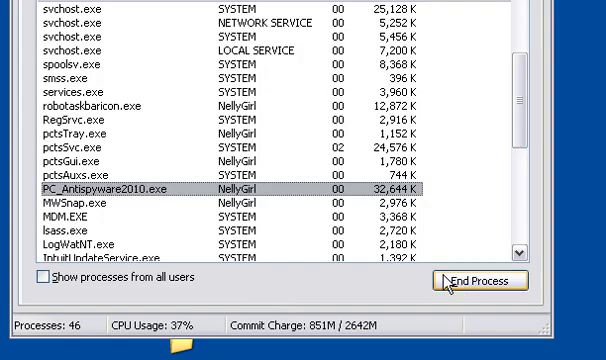
{"action": "left_click", "coordinate": [480, 280]}
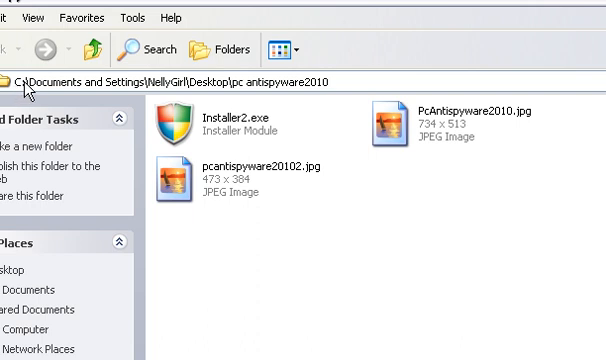
{"action": "mouse_move", "coordinate": [156, 90]}
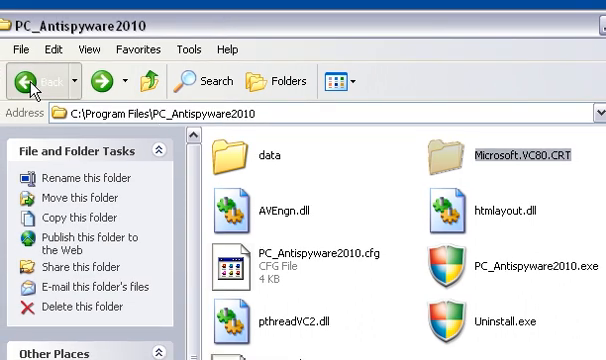
- Go back from C:\Program Files\PC_Antispyware2010 to Program Files and locate the PC_Antispyware2010 folder
{"action": "left_click", "coordinate": [32, 76]}
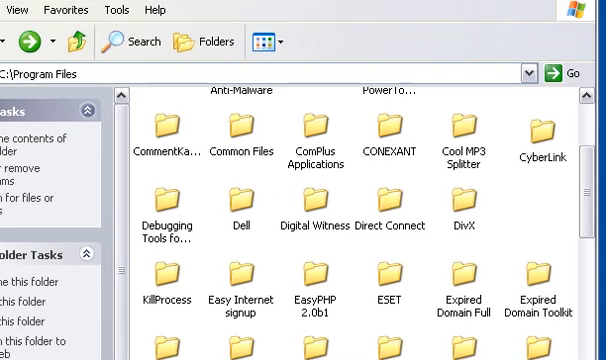
{"action": "scroll", "scroll_direction": "down", "scroll_amount": 3}
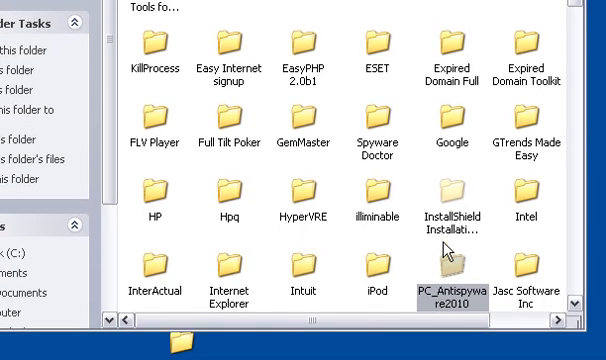
{"action": "mouse_move", "coordinate": [454, 280]}
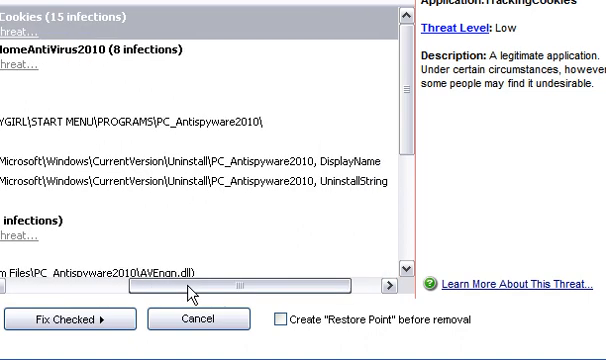
- Expand Trojan.FakeAlert to list its infected PC_Antispyware2010 process, DLL and startup entries
{"action": "left_click_drag", "start_coordinate": [190, 284], "coordinate": [110, 292]}
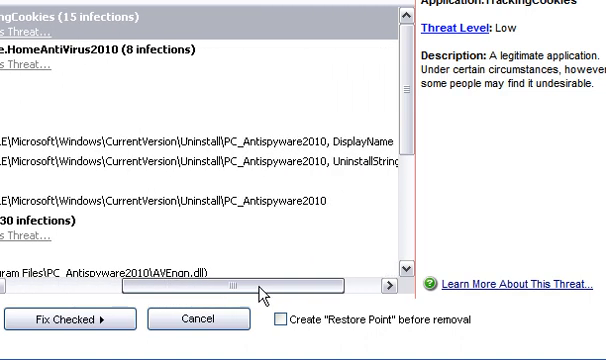
{"action": "left_click_drag", "start_coordinate": [264, 284], "coordinate": [276, 284]}
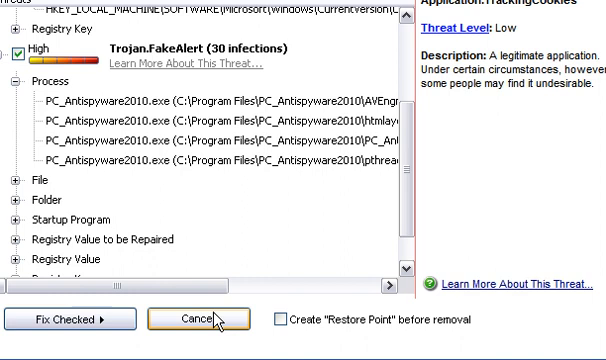
{"action": "mouse_move", "coordinate": [152, 270]}
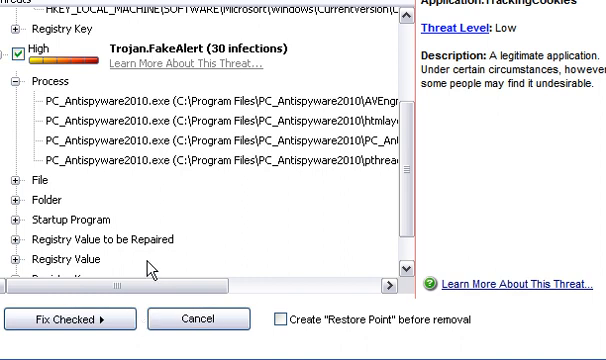
{"action": "scroll", "scroll_direction": "right", "scroll_amount": 3}
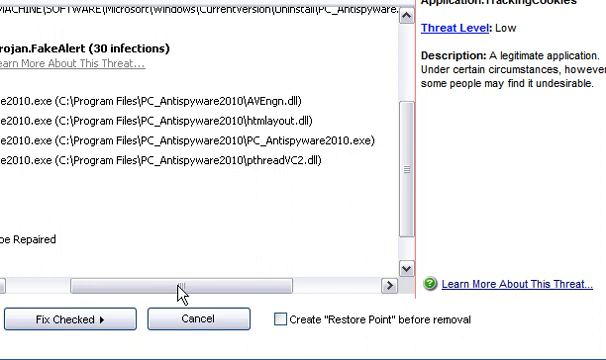
{"action": "mouse_move", "coordinate": [248, 286]}
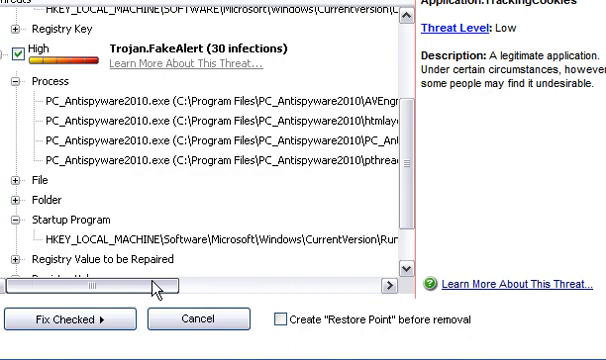
- Review the XPAntispyware policy registry entries, then cancel the scan results without applying fixes
{"action": "scroll", "scroll_direction": "down", "scroll_amount": 3}
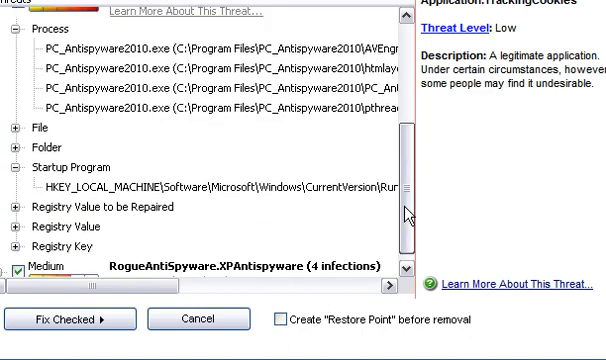
{"action": "scroll", "scroll_direction": "down", "scroll_amount": 3}
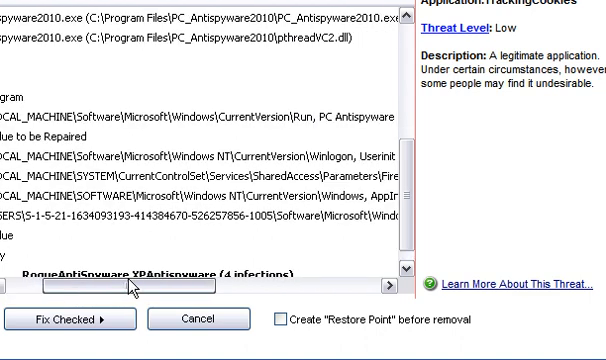
{"action": "left_click_drag", "start_coordinate": [130, 288], "coordinate": [200, 288]}
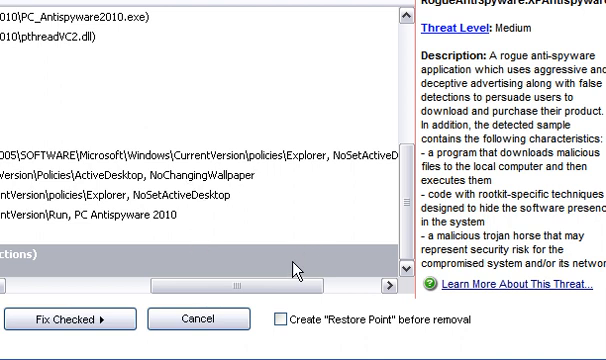
{"action": "mouse_move", "coordinate": [300, 288]}
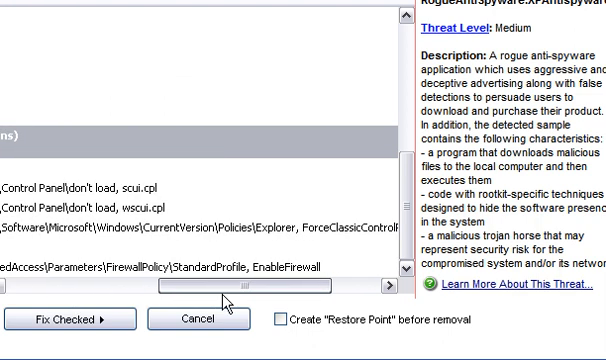
{"action": "left_click", "coordinate": [66, 318]}
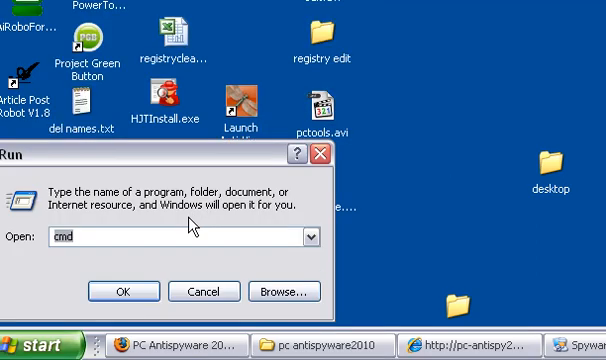
- Launch regedit from the Run box to show the root registry hives
{"action": "type", "text": "reg"}
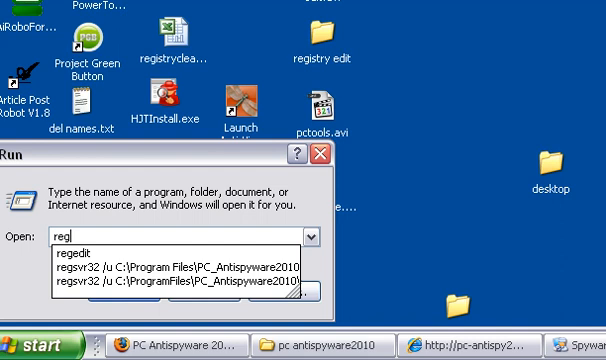
{"action": "type", "text": "edit"}
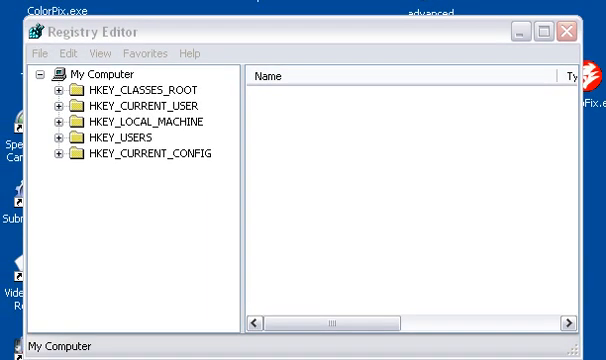
{"action": "mouse_move", "coordinate": [240, 98]}
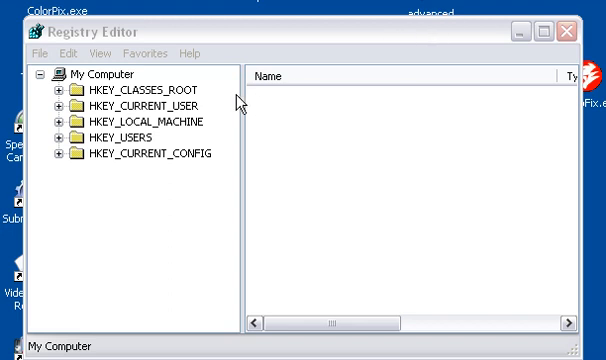
{"action": "mouse_move", "coordinate": [292, 152]}
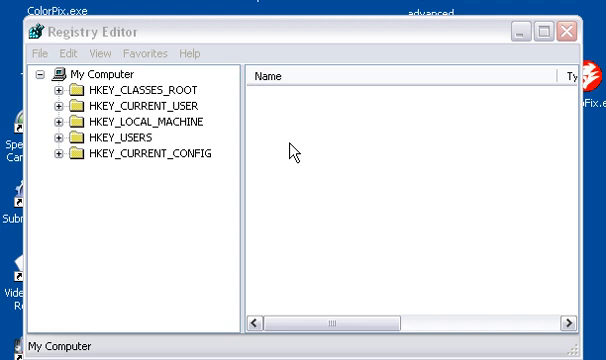
{"action": "mouse_move", "coordinate": [72, 136]}
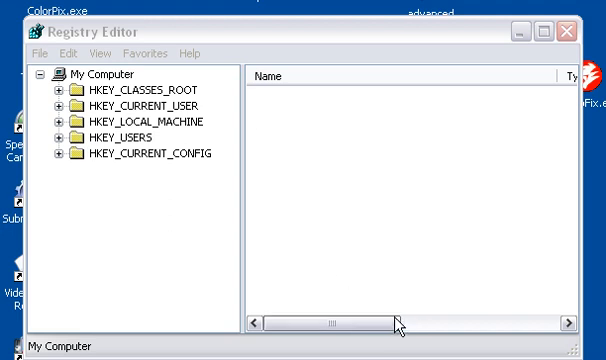
{"action": "mouse_move", "coordinate": [402, 322]}
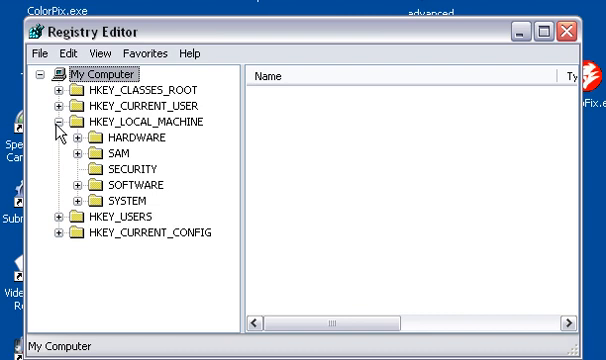
{"action": "mouse_move", "coordinate": [64, 132]}
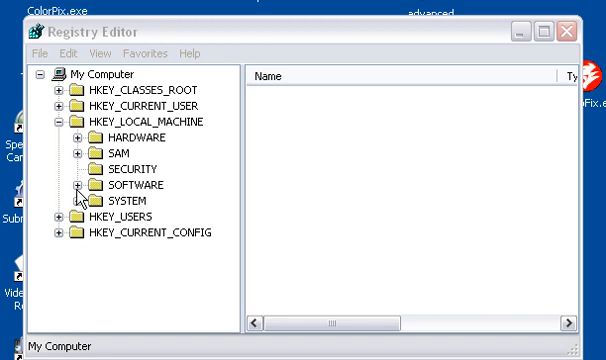
- Expand SOFTWARE down to CurrentVersion, then collapse HKEY_LOCAL_MACHINE back to hive level
{"action": "left_click", "coordinate": [76, 184]}
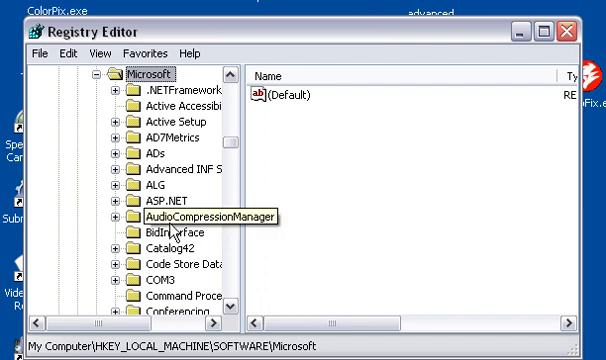
{"action": "mouse_move", "coordinate": [178, 236]}
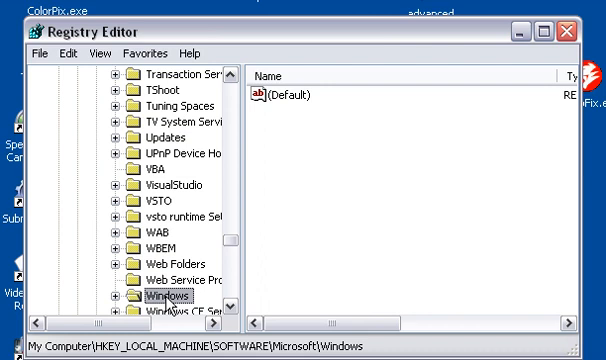
{"action": "scroll", "scroll_direction": "down", "scroll_amount": 3}
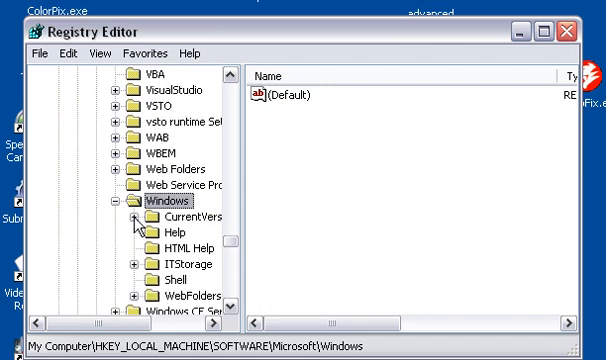
{"action": "left_click", "coordinate": [114, 218]}
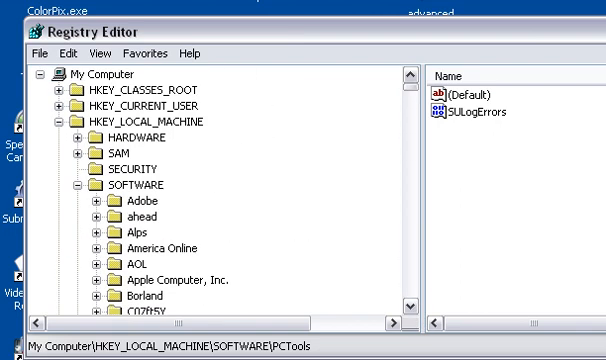
{"action": "left_click", "coordinate": [64, 122]}
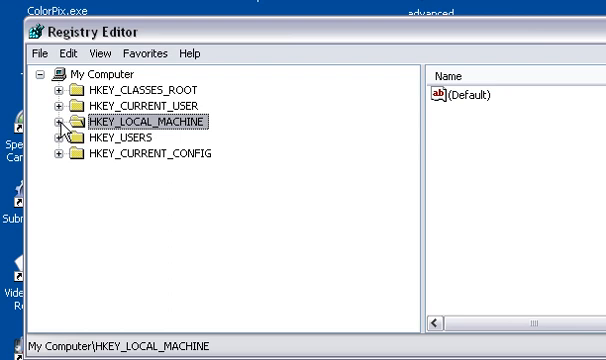
{"action": "mouse_move", "coordinate": [272, 100]}
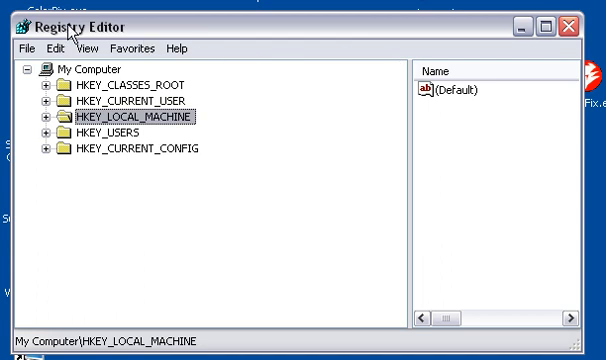
{"action": "mouse_move", "coordinate": [528, 30]}
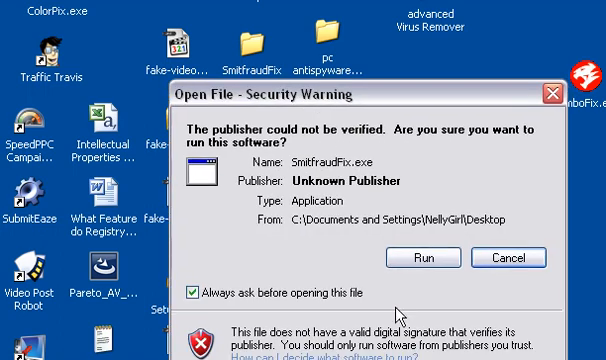
- Run SmitfraudFix despite the publisher warning, pass its disclaimer and choose option 2 (Clean)
{"action": "left_click", "coordinate": [436, 258]}
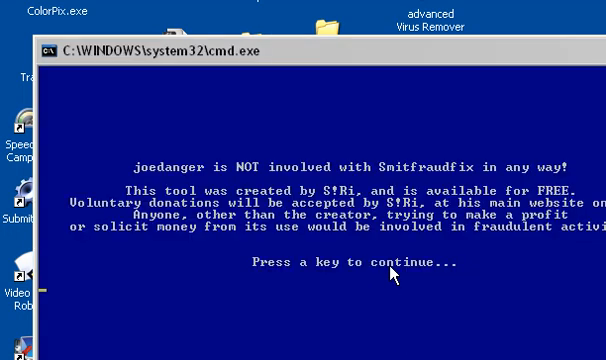
{"action": "key", "text": "enter"}
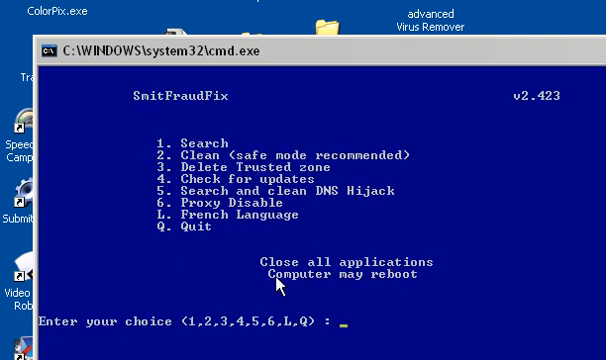
{"action": "mouse_move", "coordinate": [260, 184]}
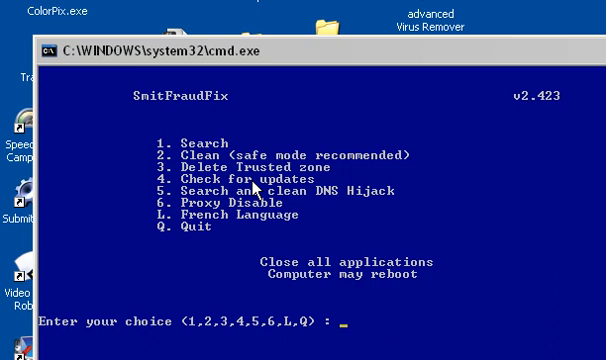
{"action": "type", "text": "2"}
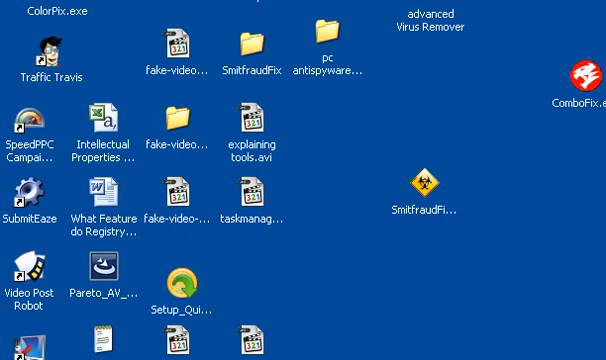
- Select the desktop's pc antispyware2010 folder to show its name and 311 KB contents tooltip
{"action": "left_click", "coordinate": [336, 40]}
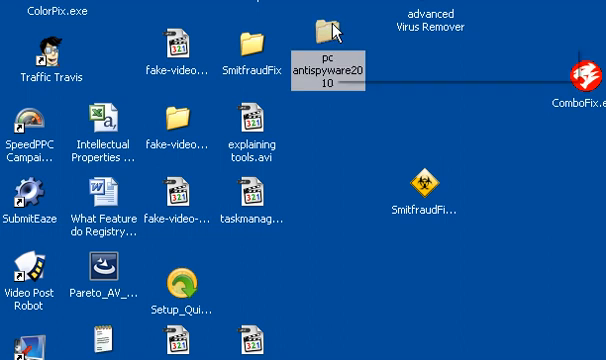
{"action": "mouse_move", "coordinate": [344, 36]}
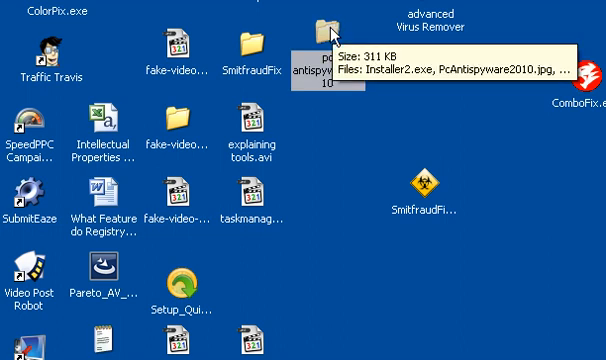